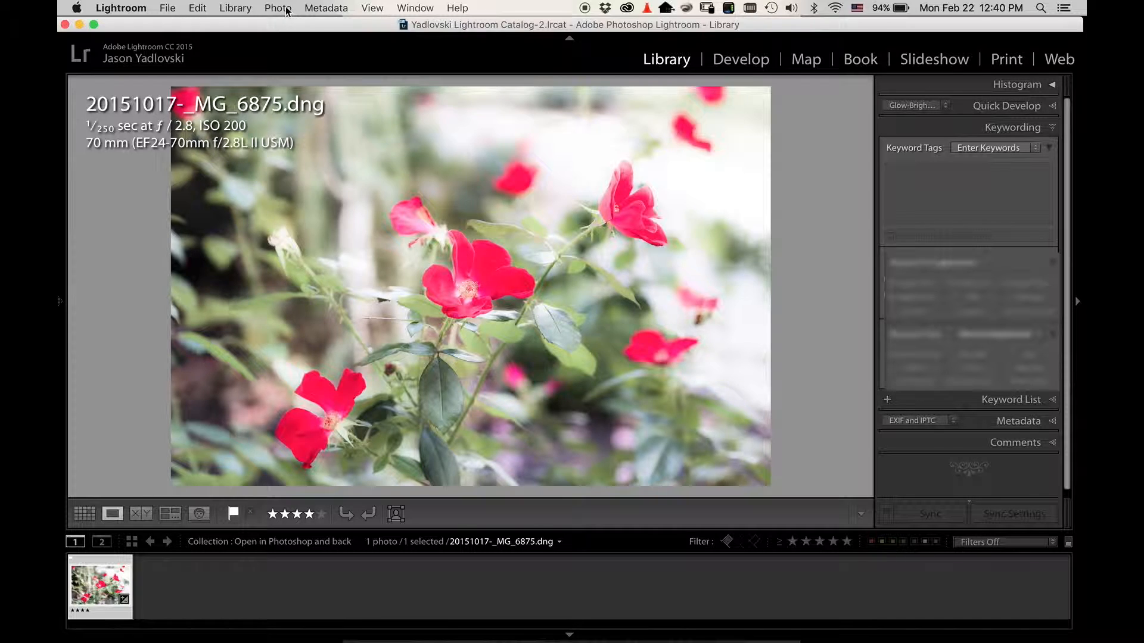
Send the rose photo from the Photo menu to Edit in Adobe Photoshop CC 2015
{"action": "left_click", "coordinate": [276, 7]}
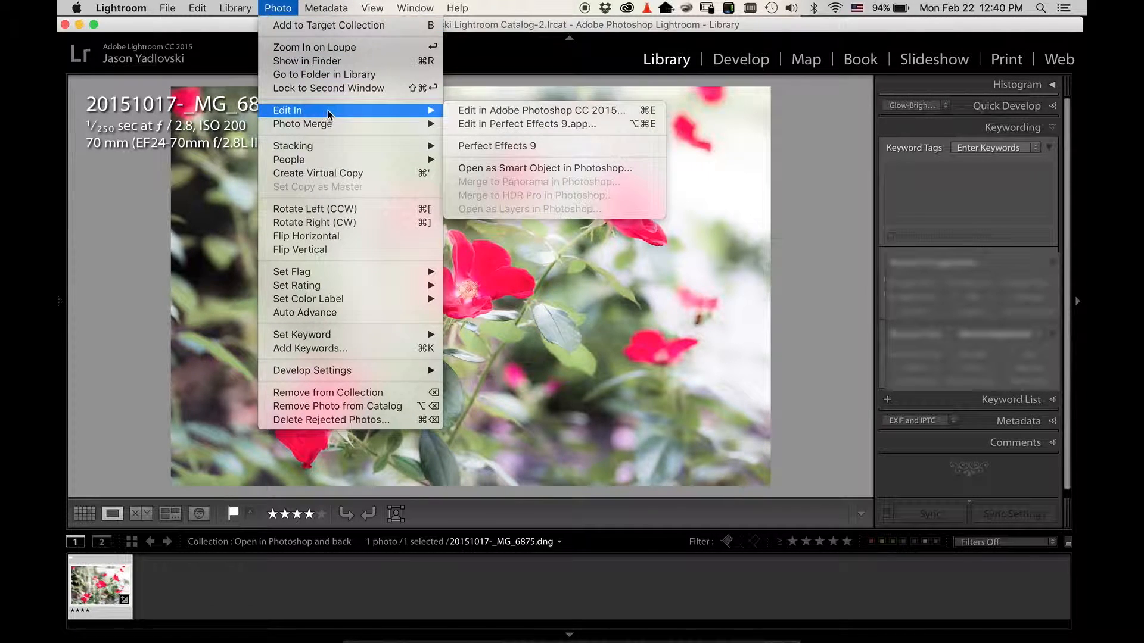
{"action": "mouse_move", "coordinate": [551, 119]}
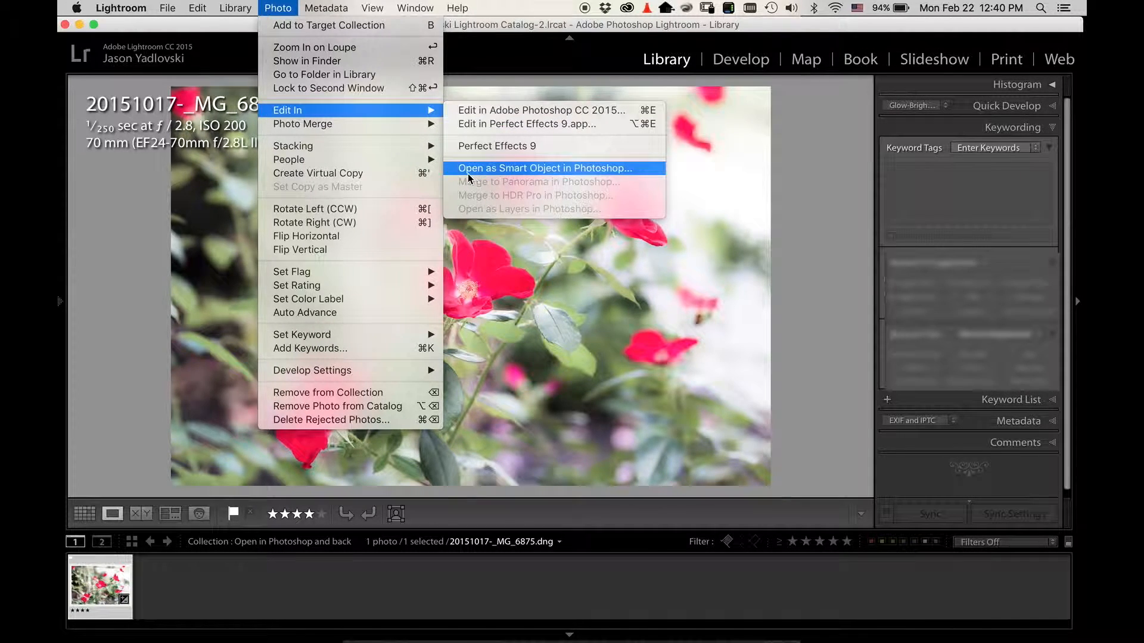
{"action": "mouse_move", "coordinate": [628, 172]}
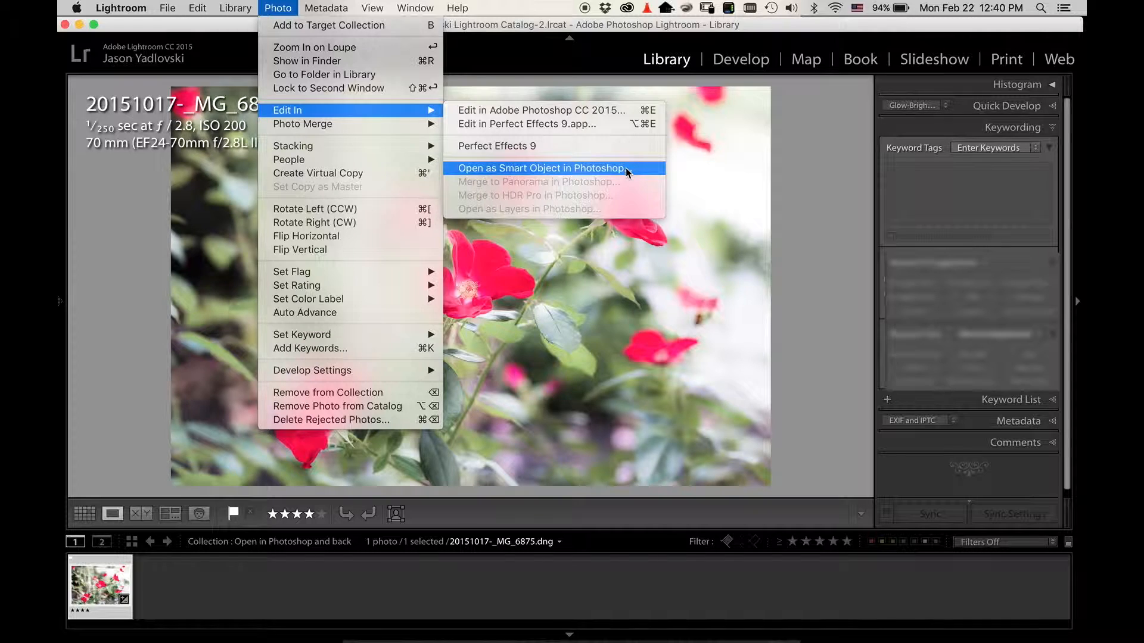
{"action": "mouse_move", "coordinate": [564, 109]}
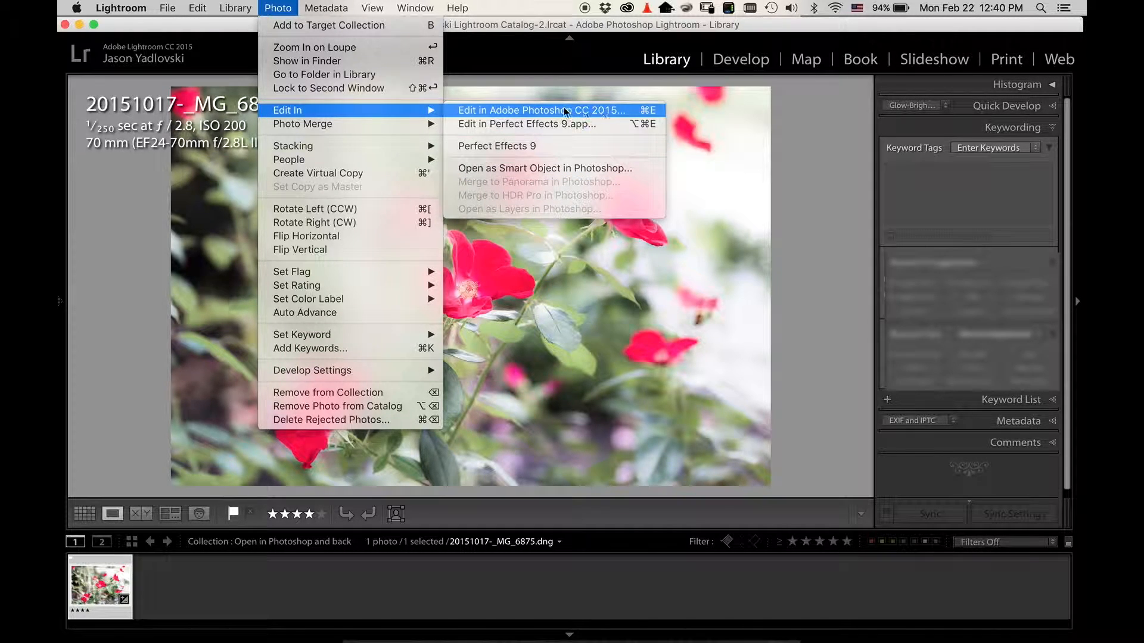
{"action": "mouse_move", "coordinate": [652, 114]}
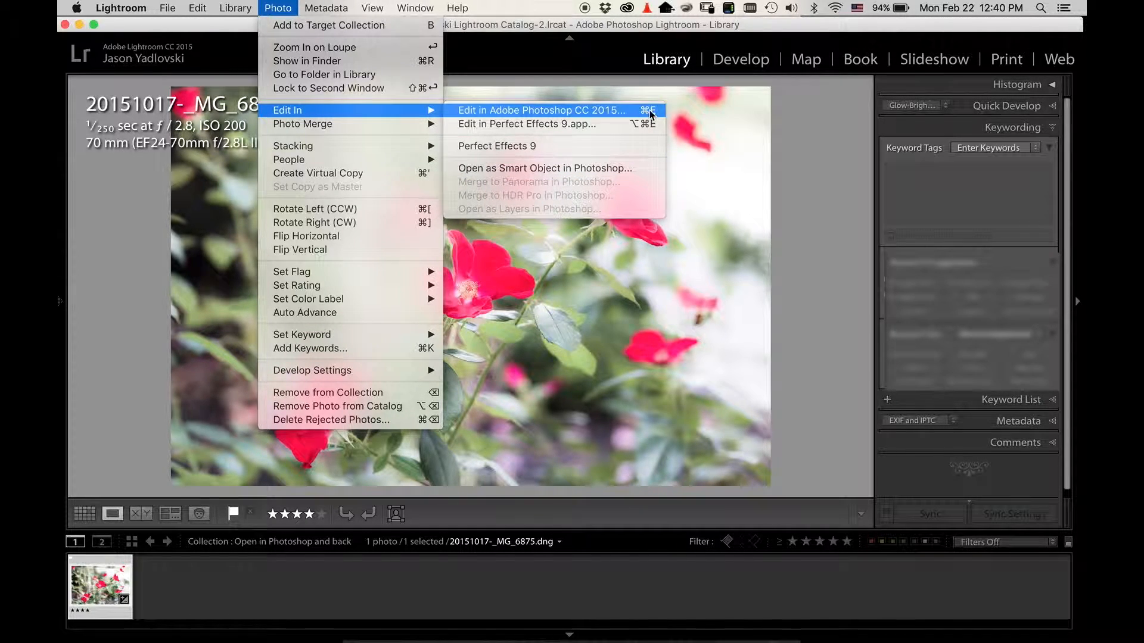
{"action": "mouse_move", "coordinate": [693, 112]}
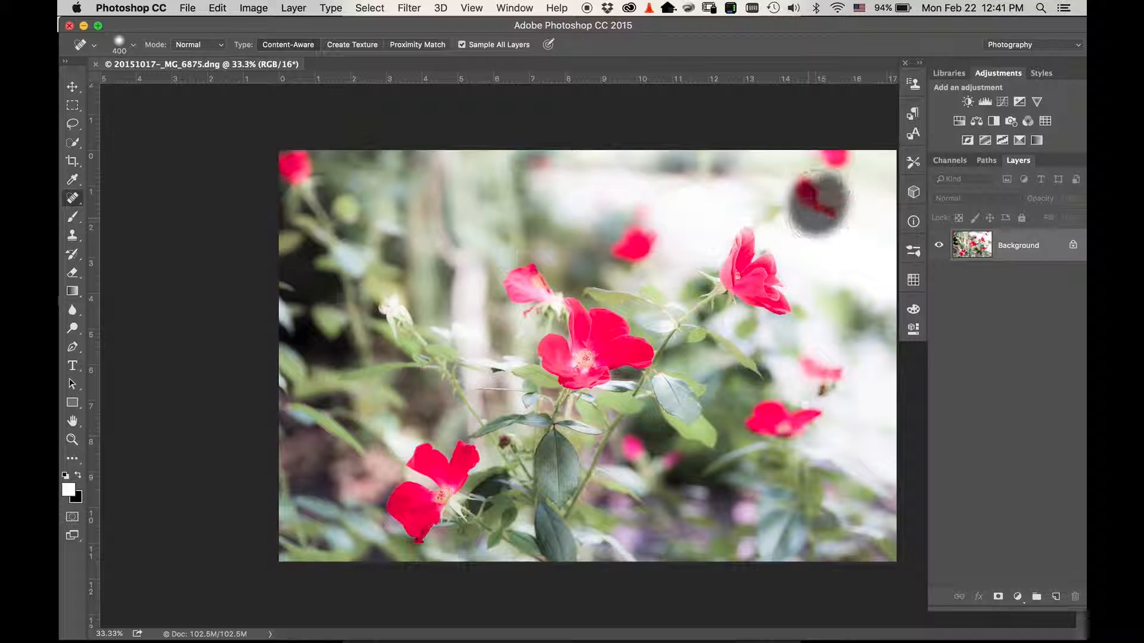
Duplicate the Background layer and spot-heal the stray blossom at the top-right edge, then begin saving
{"action": "left_click", "coordinate": [817, 208]}
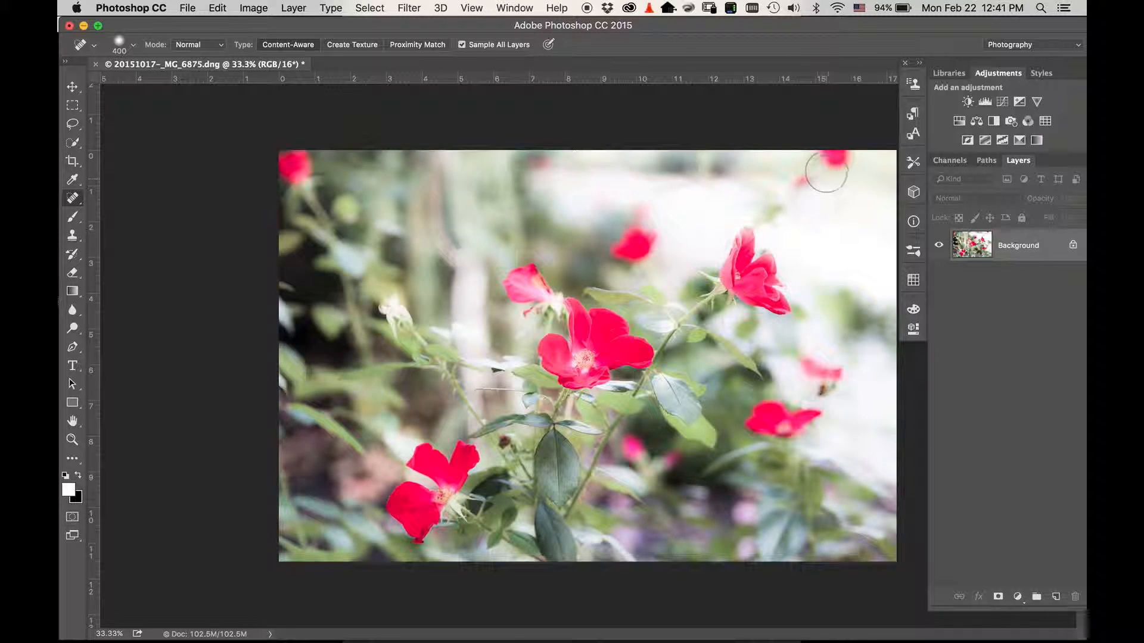
{"action": "left_click_drag", "start_coordinate": [825, 171], "coordinate": [814, 233]}
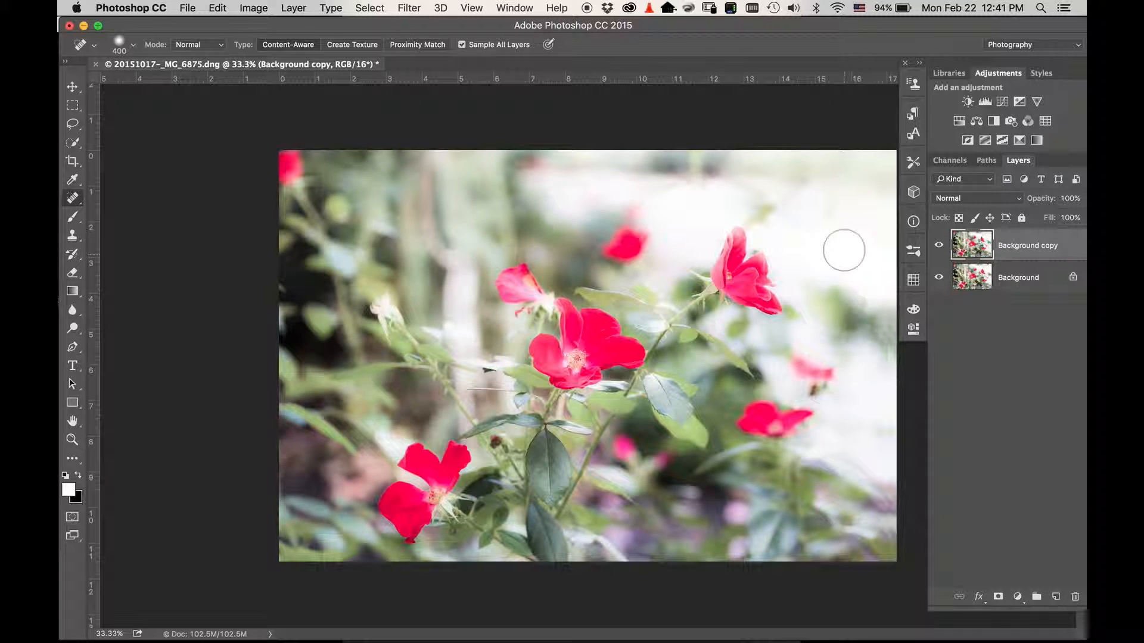
{"action": "left_click", "coordinate": [811, 202]}
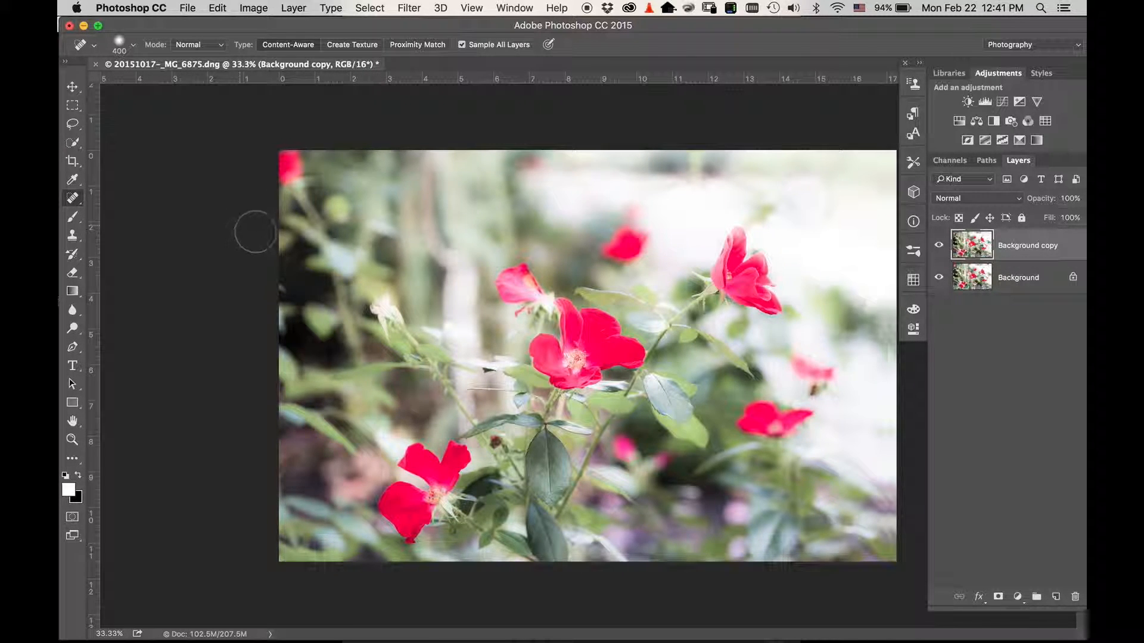
{"action": "left_click", "coordinate": [187, 7]}
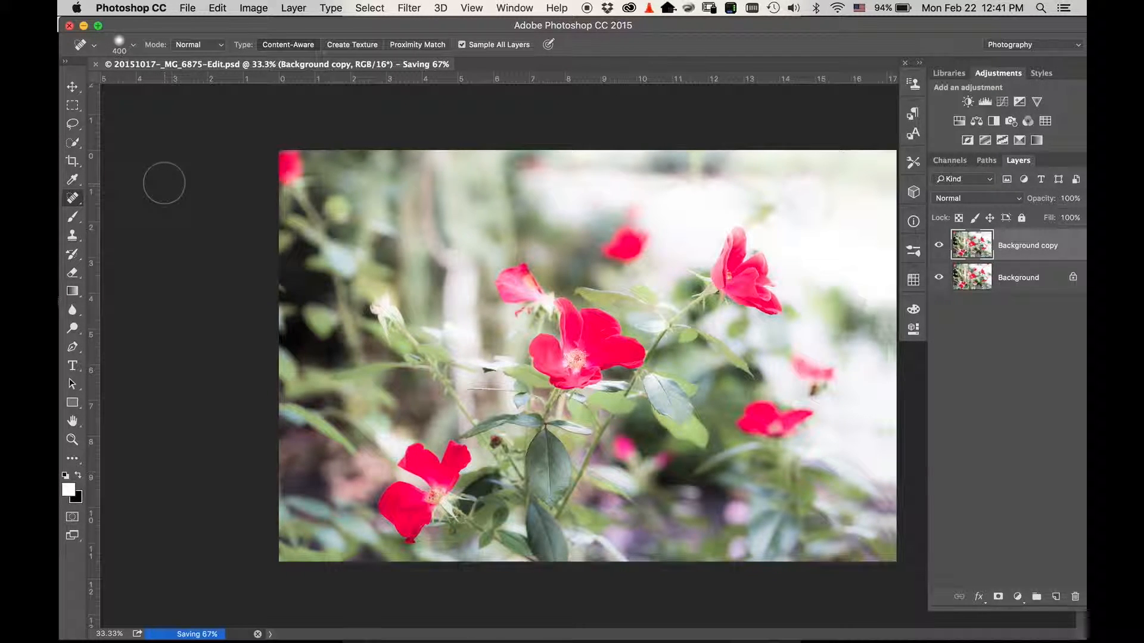
{"action": "mouse_move", "coordinate": [212, 138]}
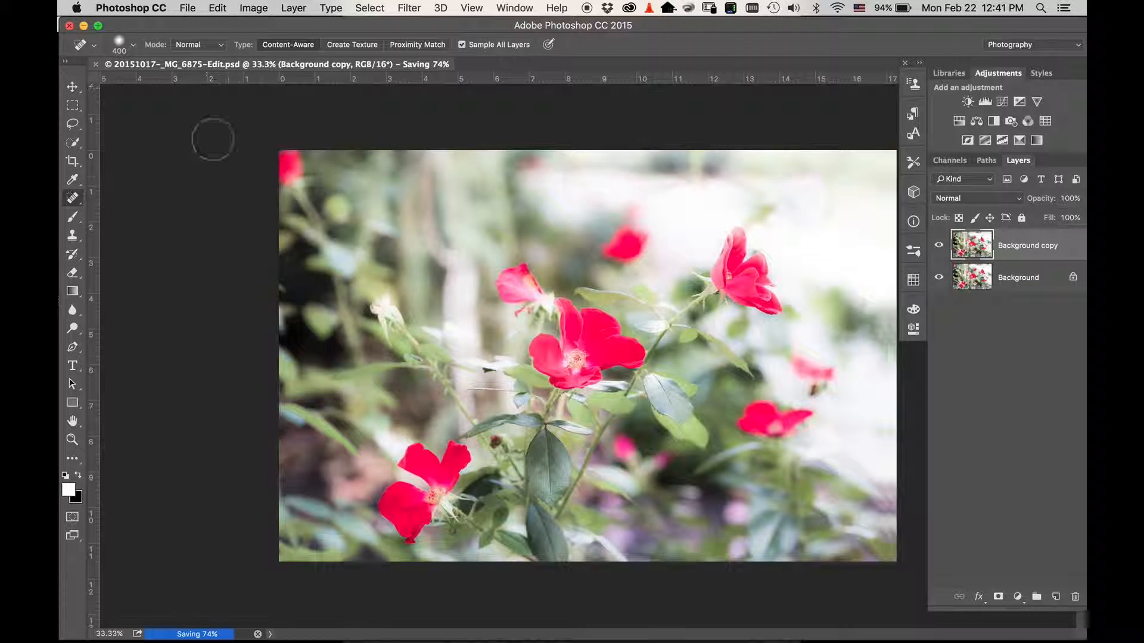